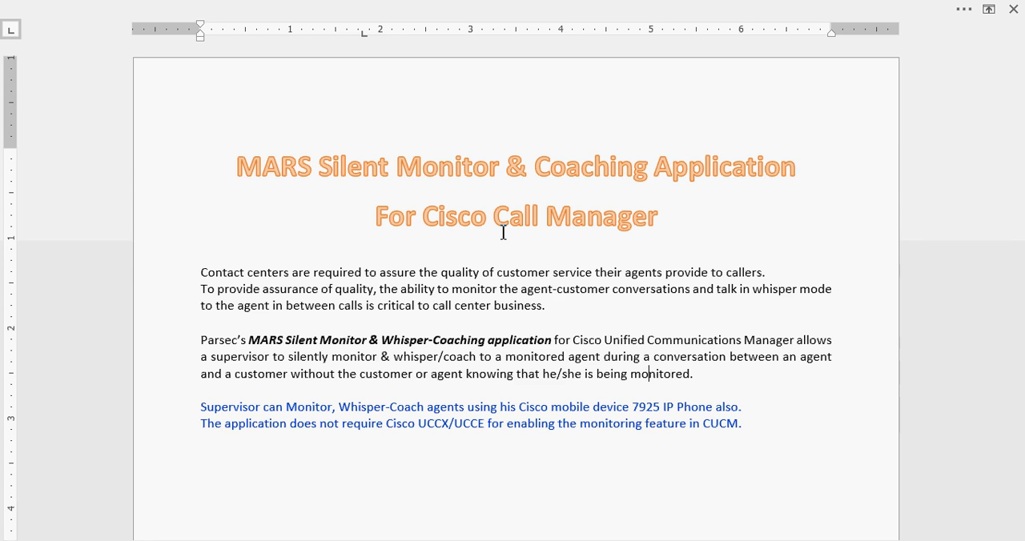
{"action": "mouse_move", "coordinate": [452, 501]}
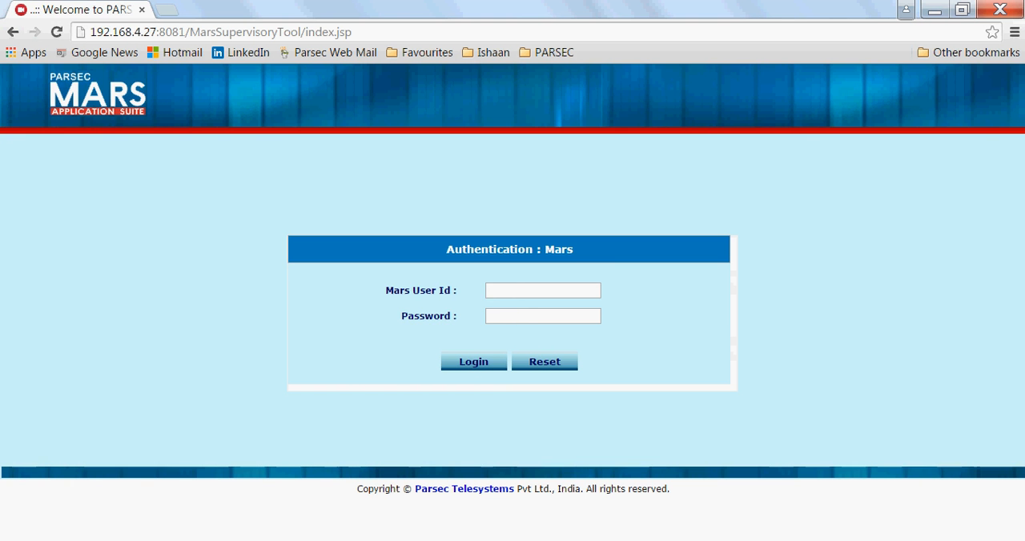
Sign in as superadmin, picking the id suggested after typing 'su'.
{"action": "left_click", "coordinate": [542, 290]}
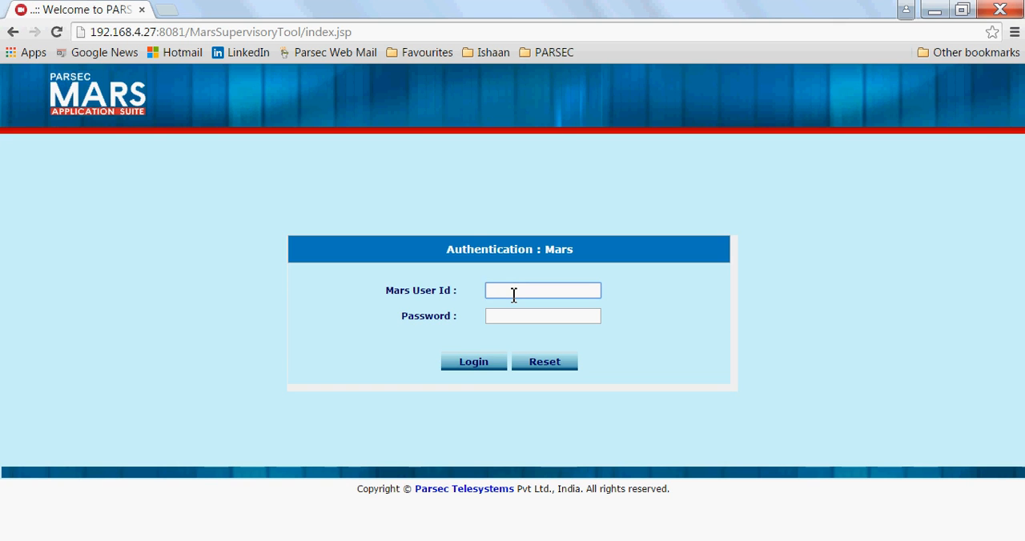
{"action": "type", "text": "su"}
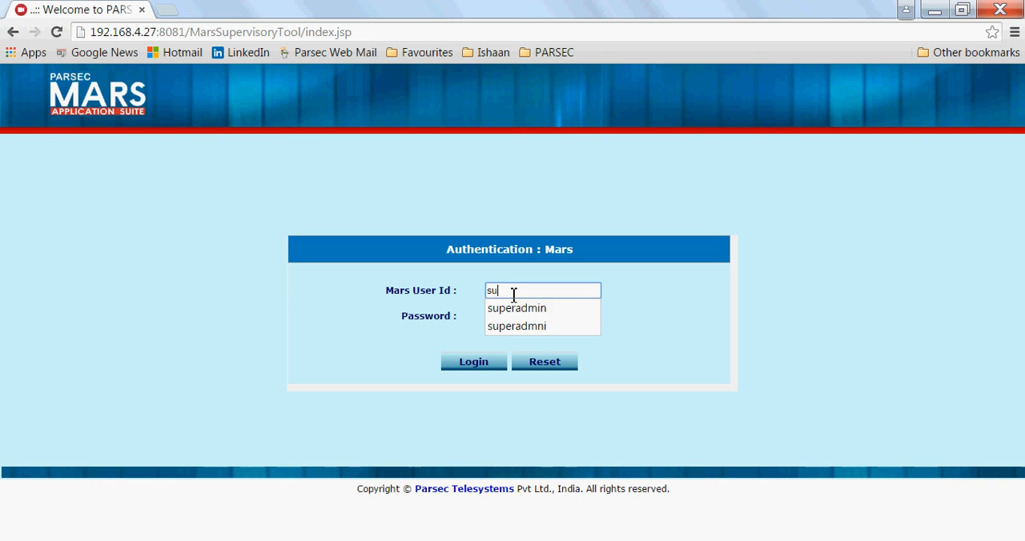
{"action": "left_click", "coordinate": [516, 308]}
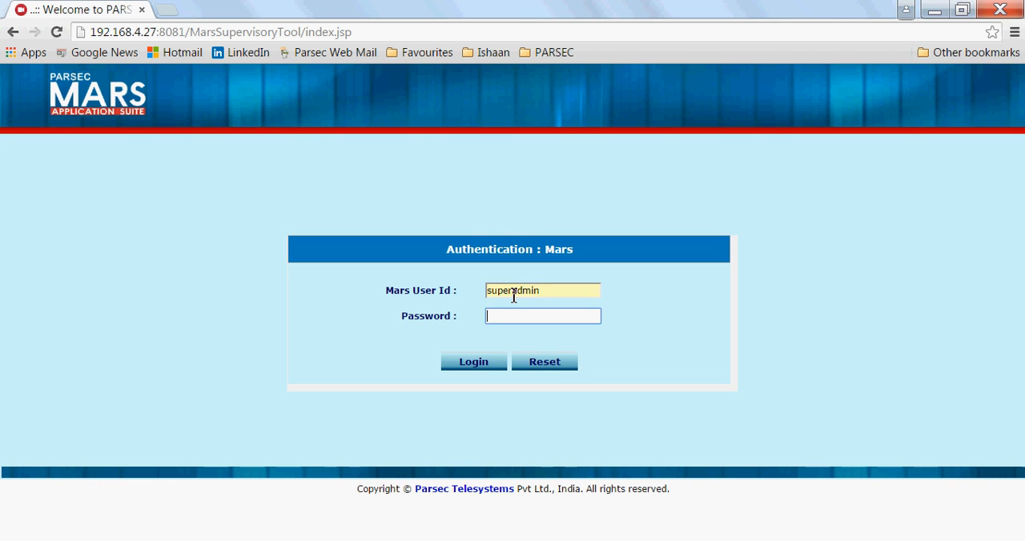
{"action": "left_click", "coordinate": [473, 361]}
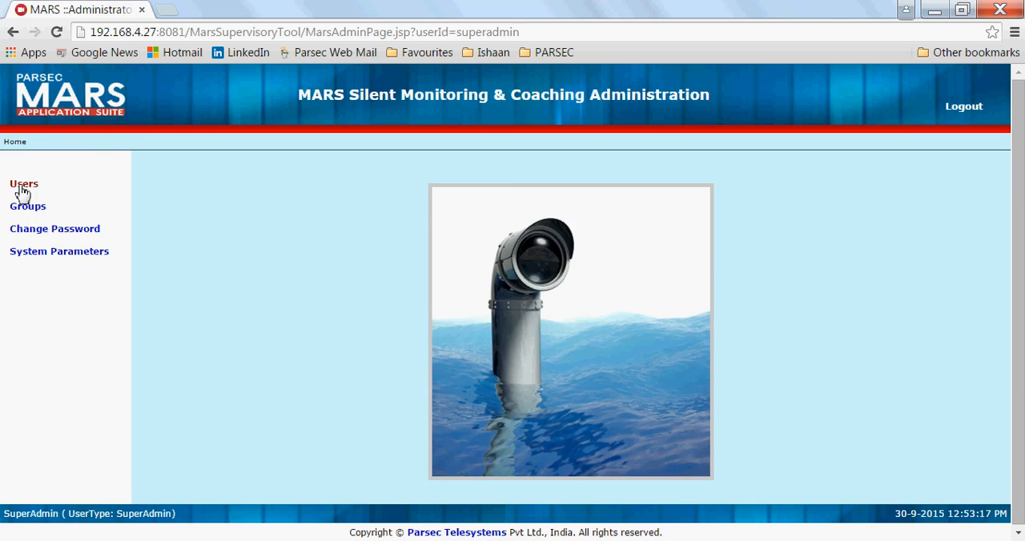
Browse all users, view Group1's assigned users, and return to the groups list.
{"action": "left_click", "coordinate": [24, 183]}
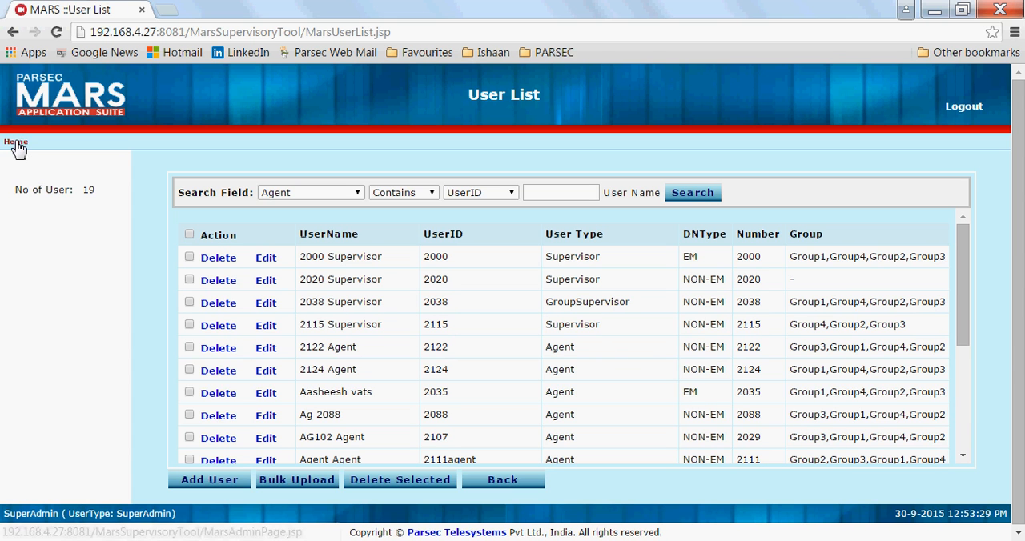
{"action": "left_click", "coordinate": [14, 142]}
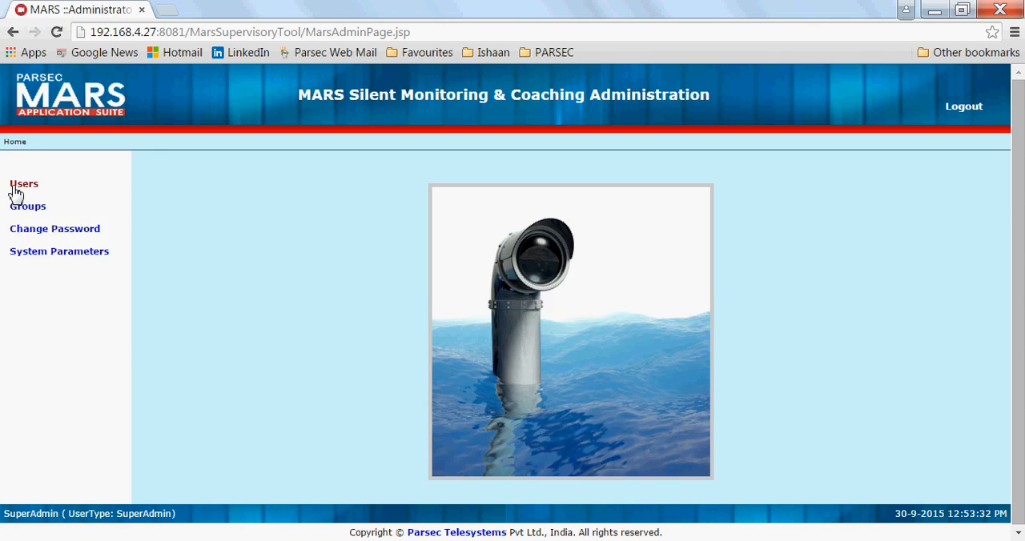
{"action": "left_click", "coordinate": [28, 206]}
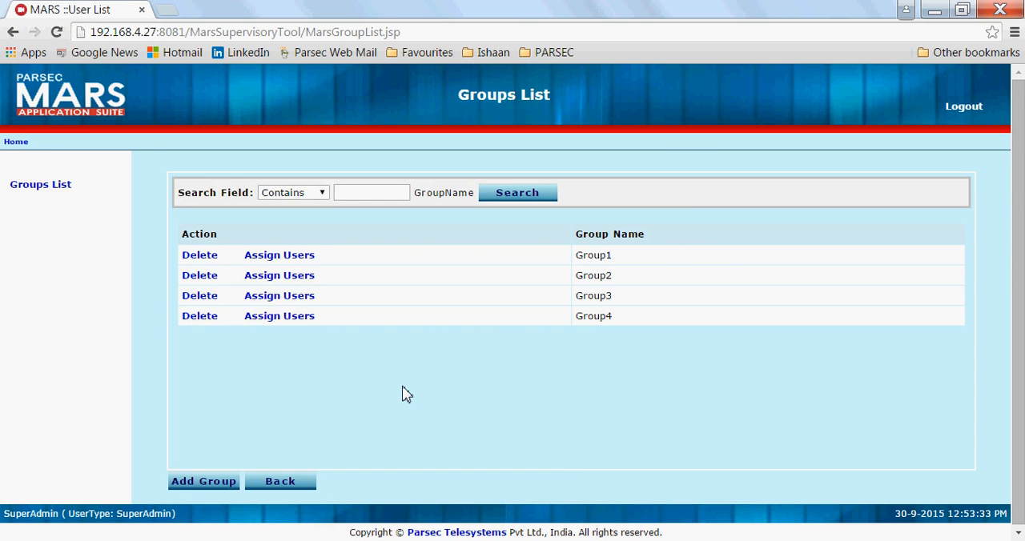
{"action": "left_click", "coordinate": [279, 255]}
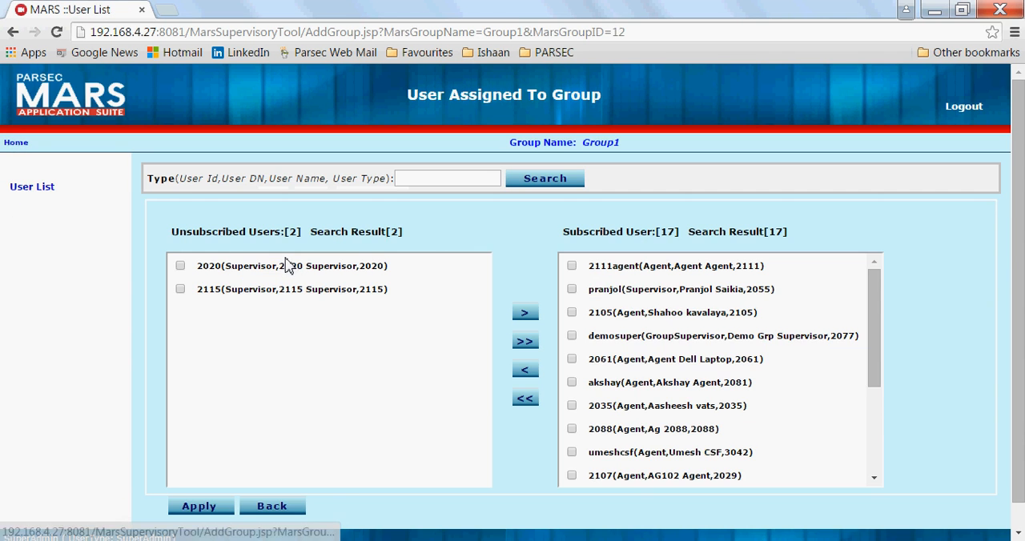
{"action": "mouse_move", "coordinate": [743, 334]}
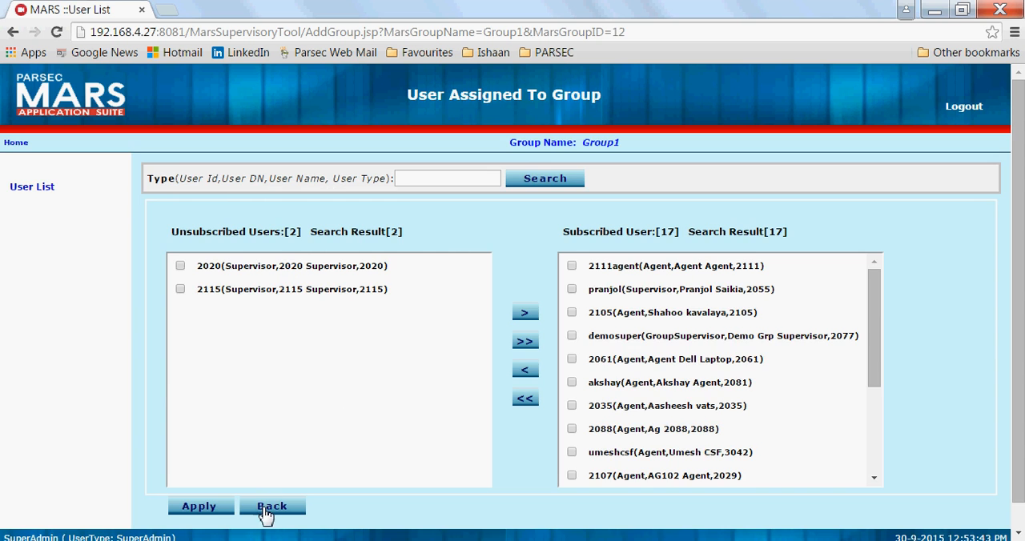
{"action": "left_click", "coordinate": [272, 506]}
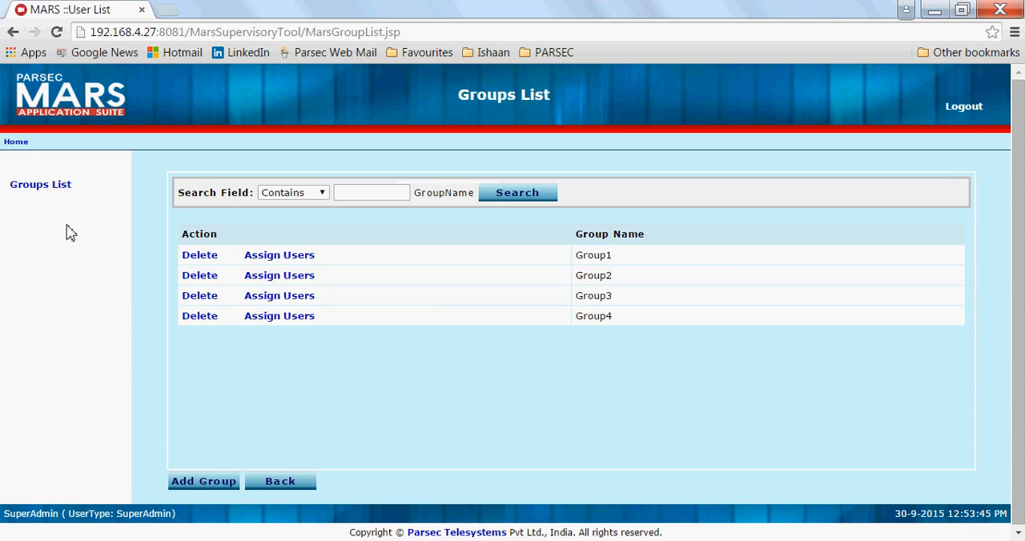
{"action": "mouse_move", "coordinate": [962, 143]}
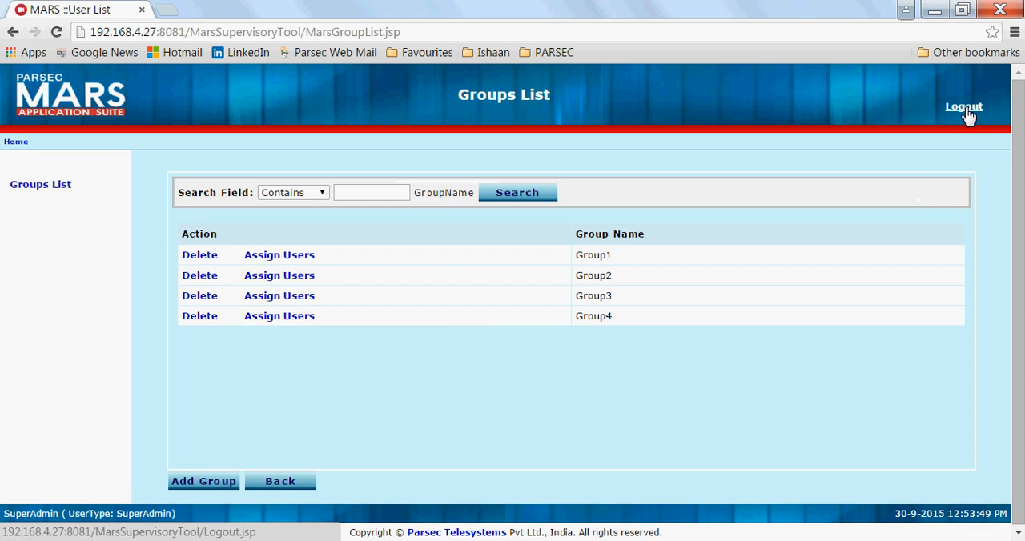
Log out of superadmin and sign back in as demosuper.
{"action": "left_click", "coordinate": [963, 107]}
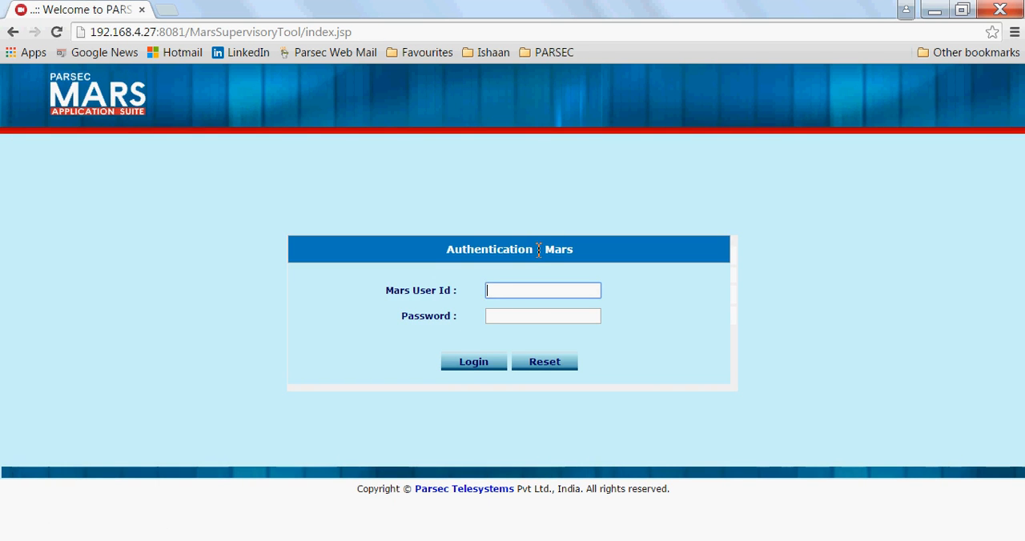
{"action": "type", "text": "demosuper"}
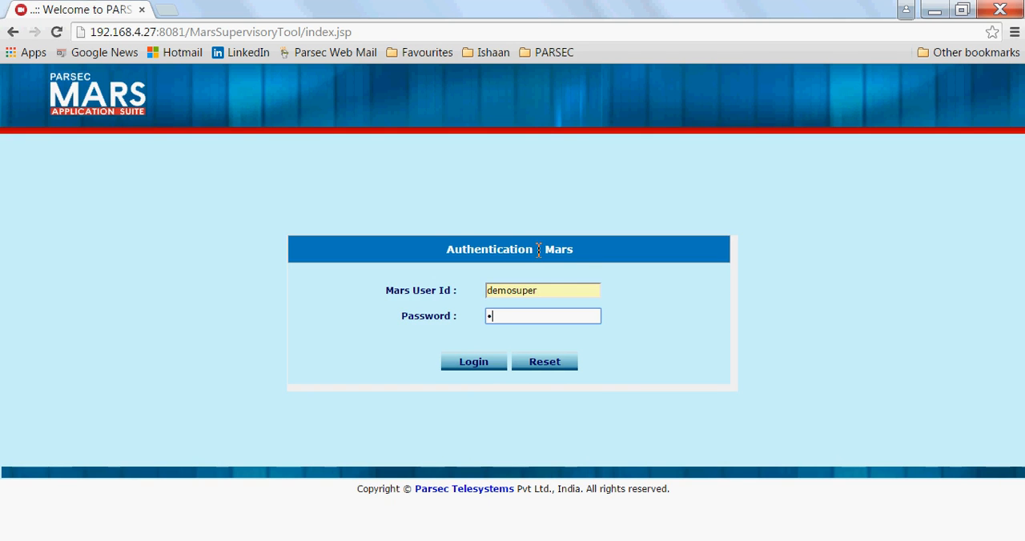
{"action": "left_click", "coordinate": [473, 361]}
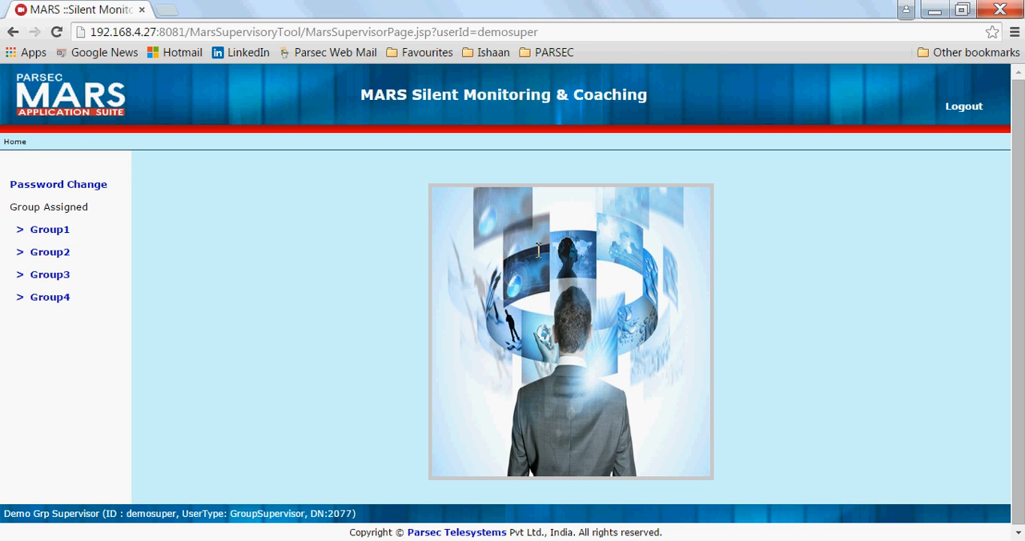
{"action": "mouse_move", "coordinate": [383, 273]}
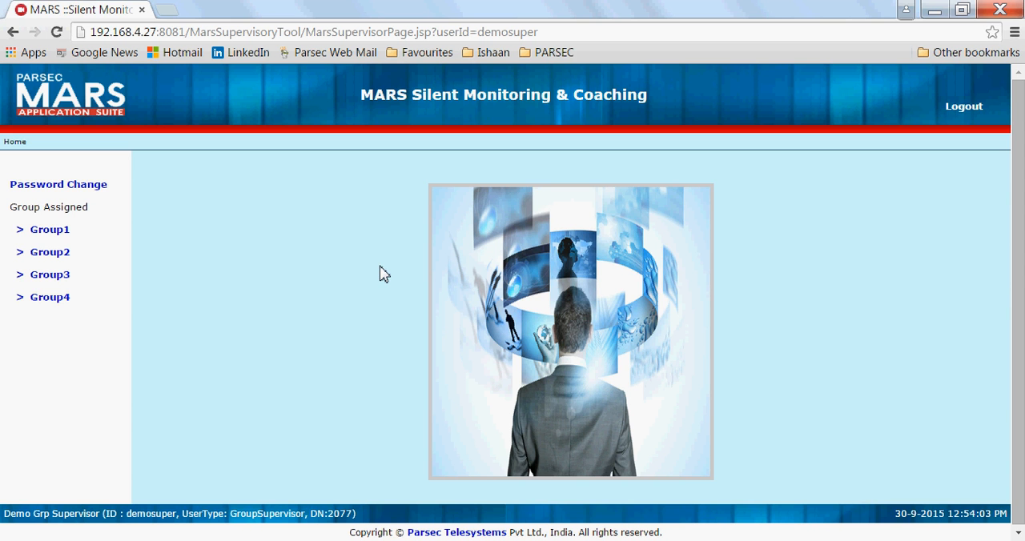
{"action": "mouse_move", "coordinate": [182, 258]}
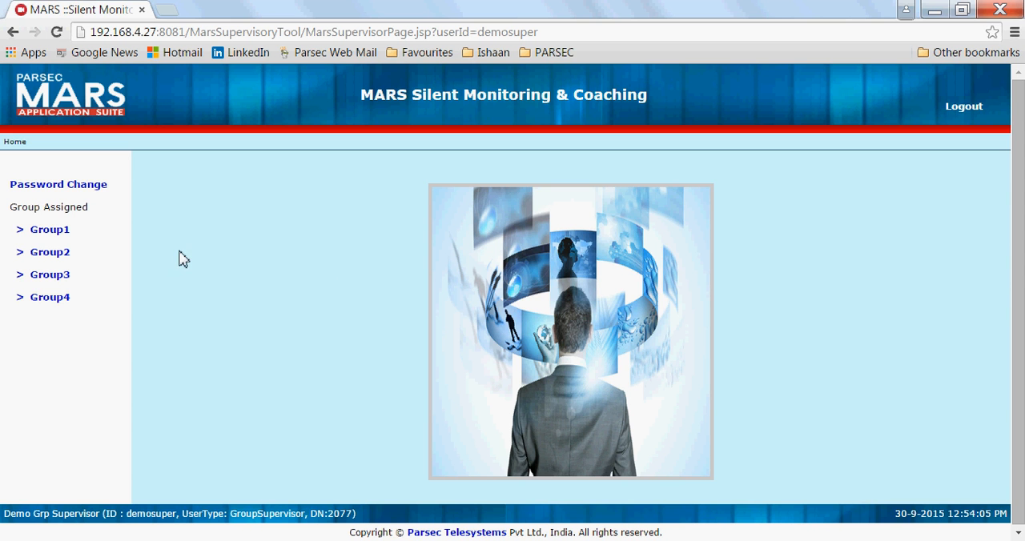
{"action": "mouse_move", "coordinate": [49, 230]}
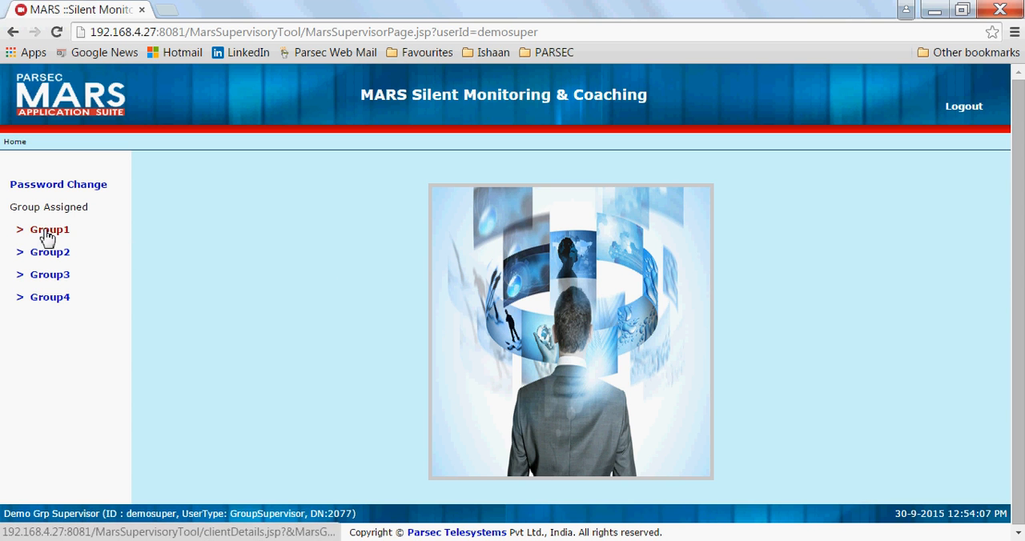
Open Group1 and filter its agents by DN Status 'busy'.
{"action": "left_click", "coordinate": [49, 229]}
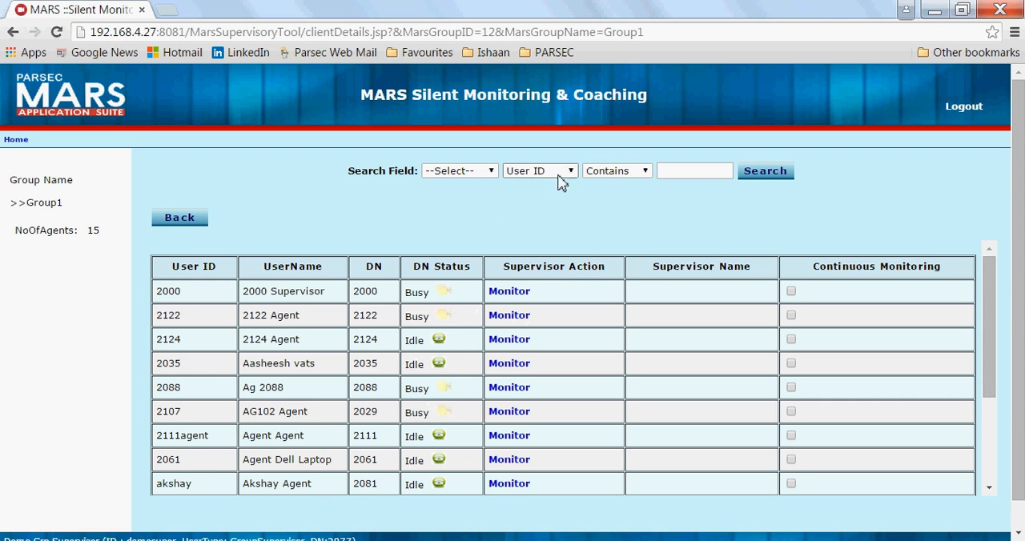
{"action": "left_click", "coordinate": [540, 170]}
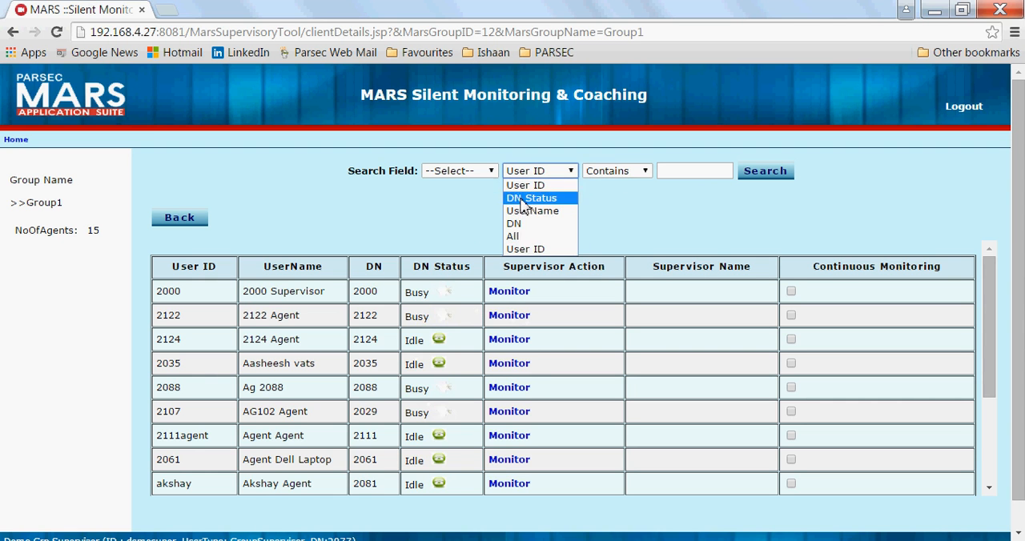
{"action": "left_click", "coordinate": [530, 197]}
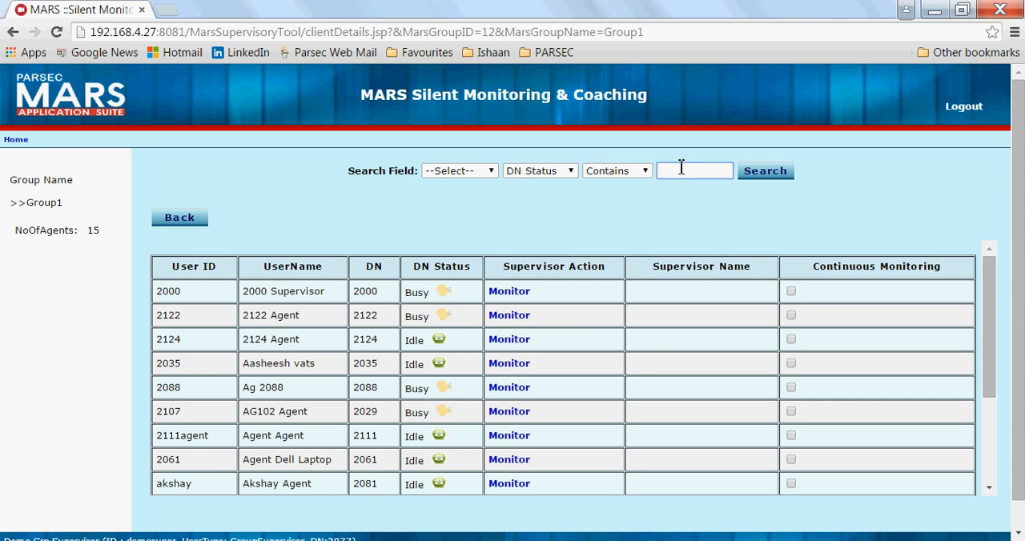
{"action": "type", "text": "busy"}
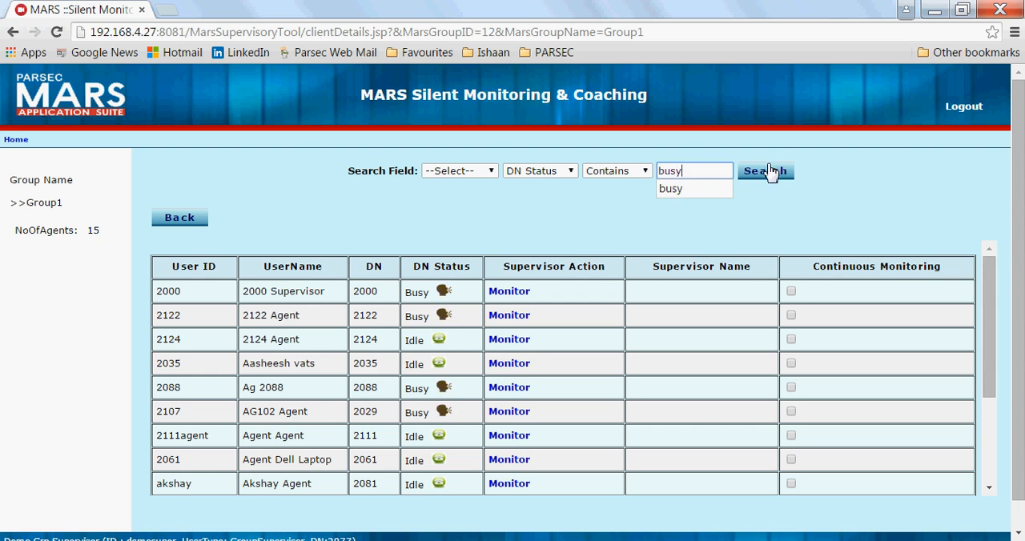
{"action": "left_click", "coordinate": [763, 171]}
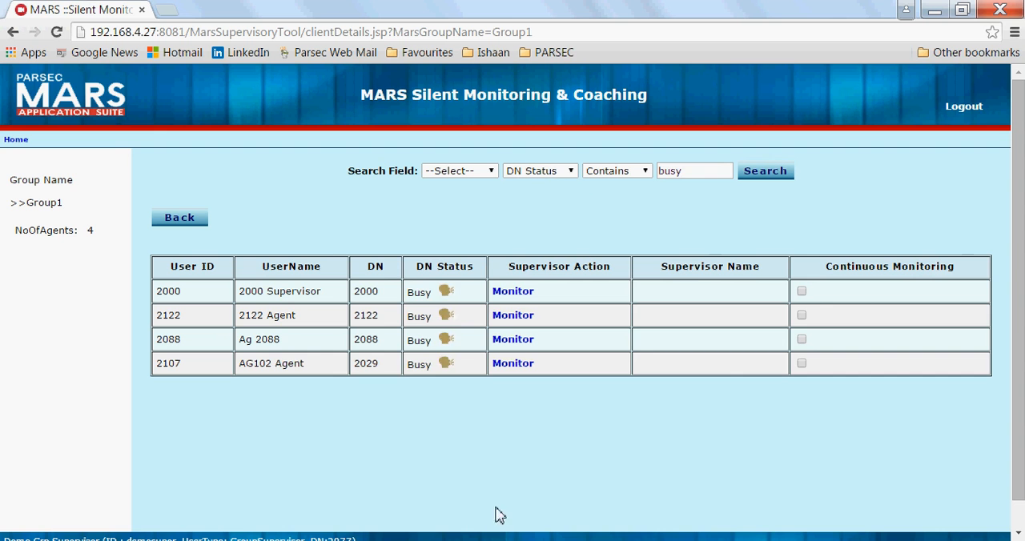
{"action": "mouse_move", "coordinate": [509, 435]}
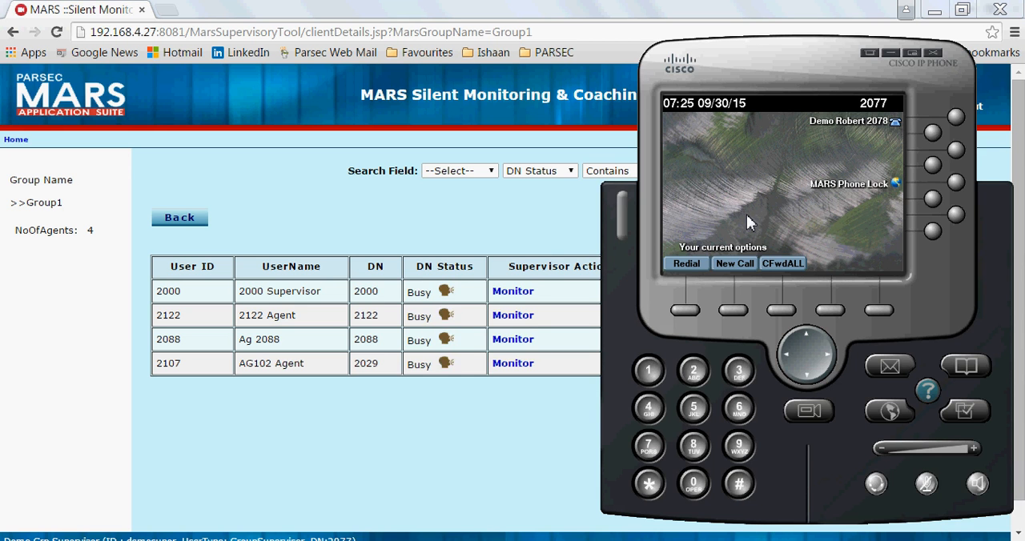
{"action": "mouse_move", "coordinate": [577, 273]}
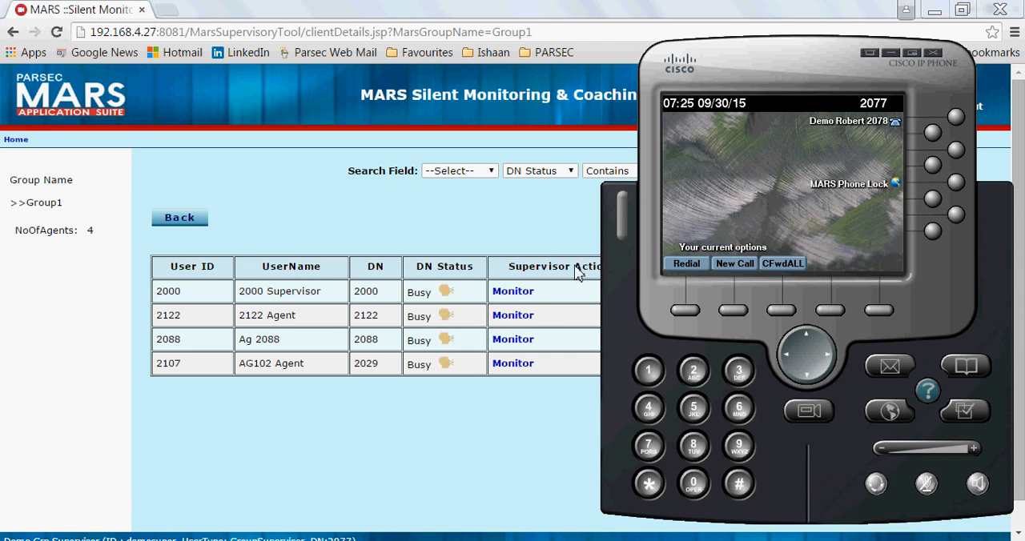
{"action": "mouse_move", "coordinate": [511, 324]}
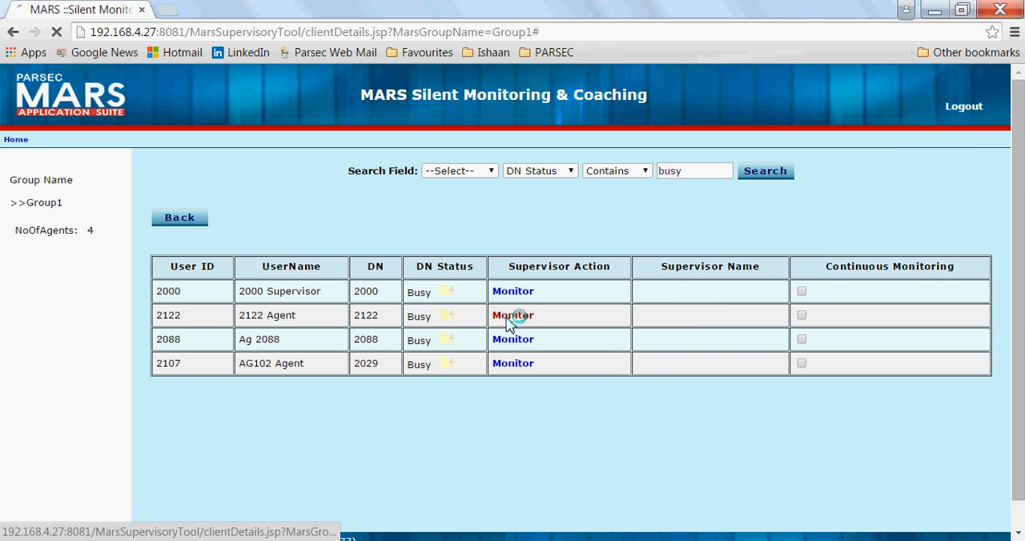
Start monitoring agent 2122's call from its row.
{"action": "left_click", "coordinate": [513, 315]}
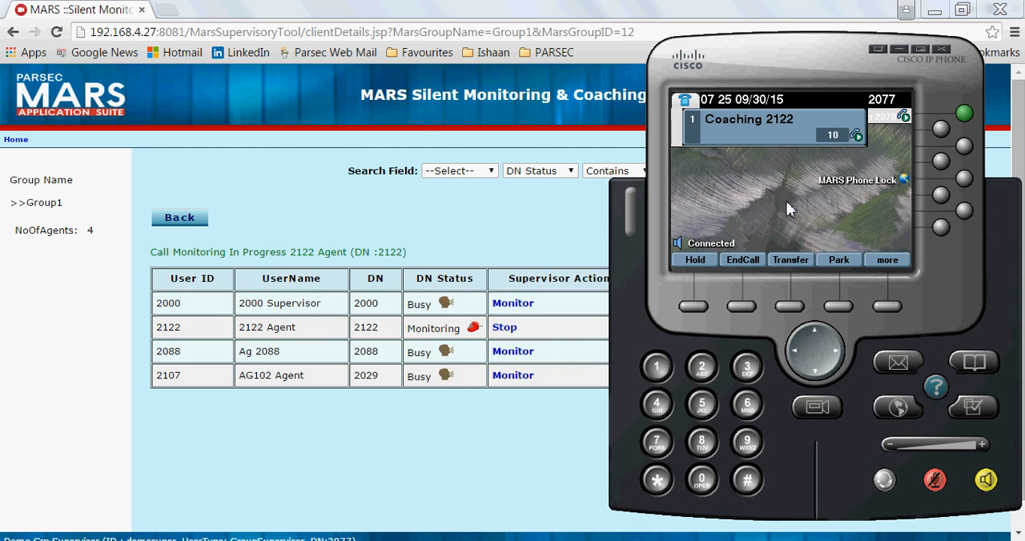
{"action": "mouse_move", "coordinate": [843, 388]}
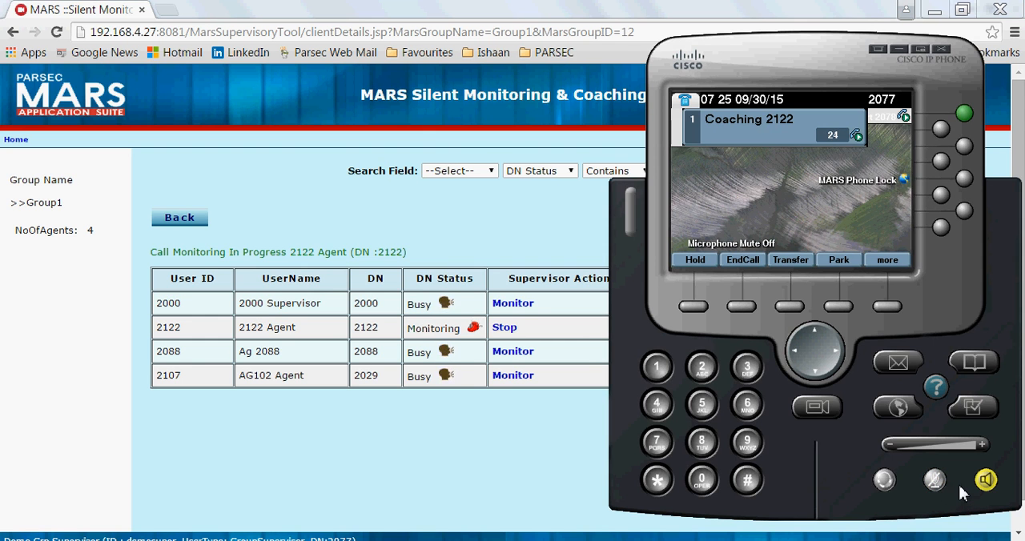
Mute the IP Communicator microphone during the 2122 coaching call.
{"action": "left_click", "coordinate": [935, 480]}
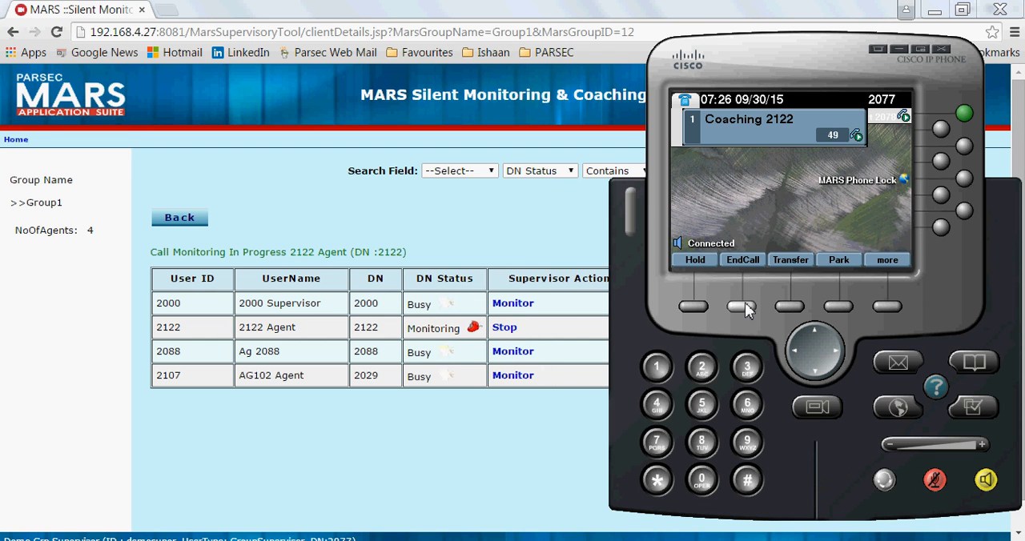
End the 2122 coaching call, monitor Ag 2088, then stop monitoring it.
{"action": "left_click", "coordinate": [741, 259]}
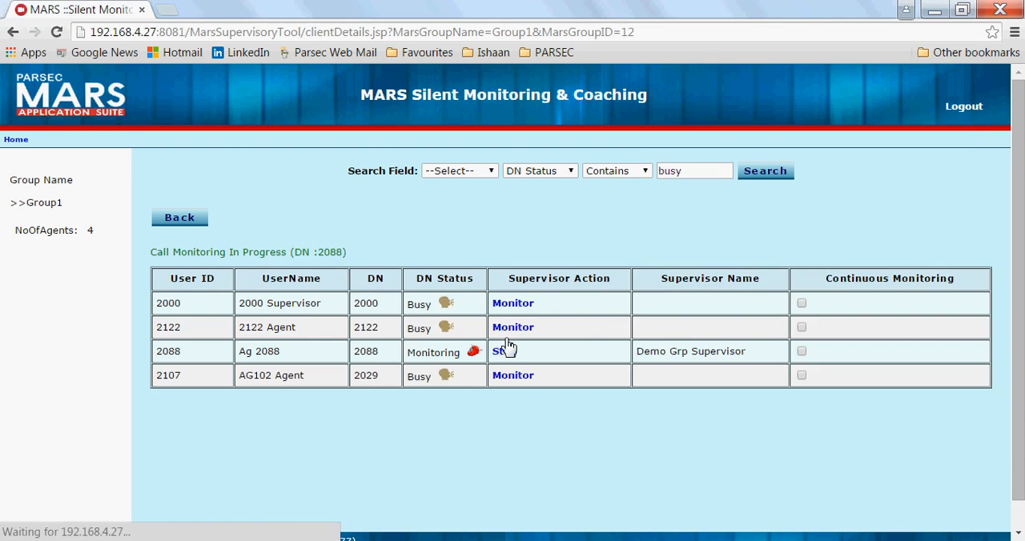
{"action": "left_click", "coordinate": [503, 350]}
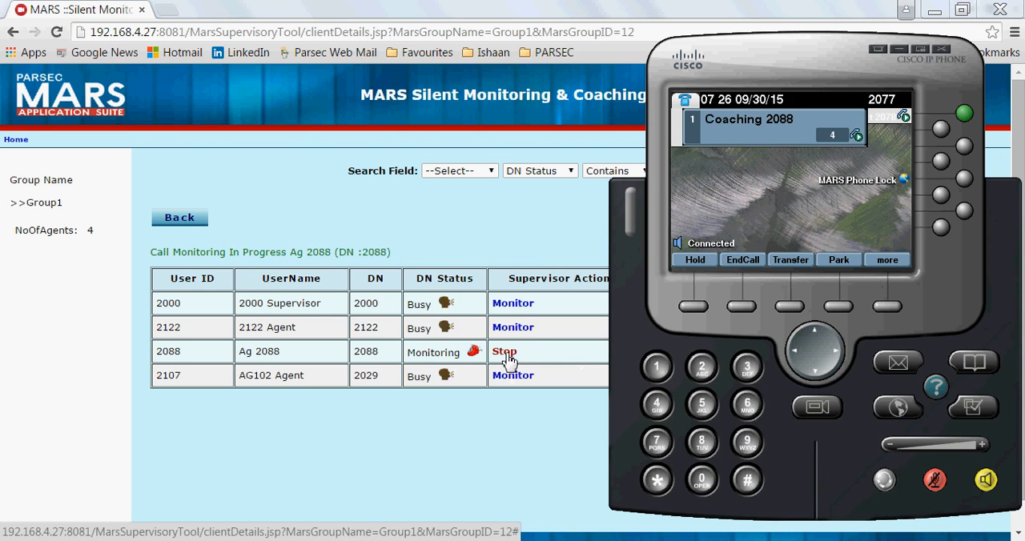
{"action": "left_click", "coordinate": [504, 352]}
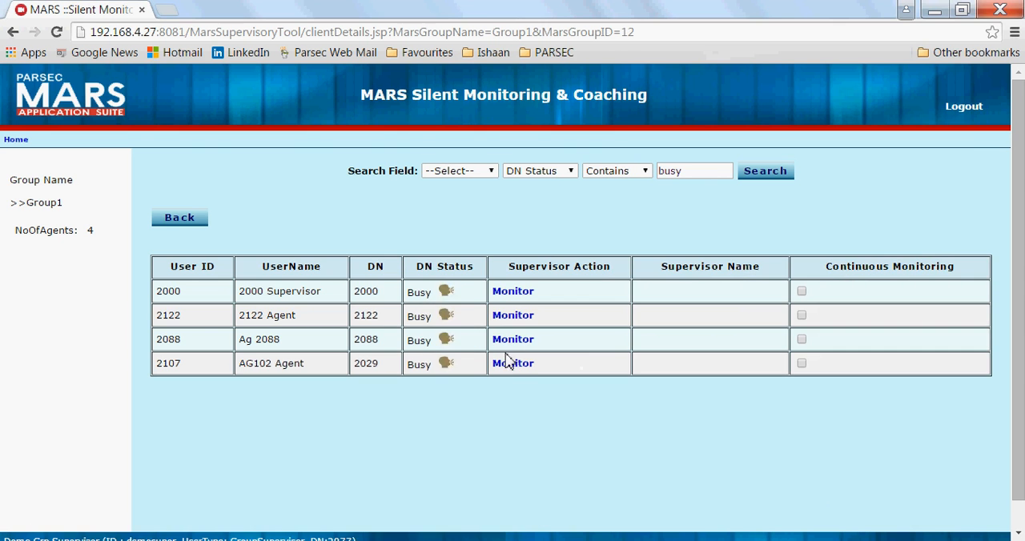
{"action": "mouse_move", "coordinate": [737, 439]}
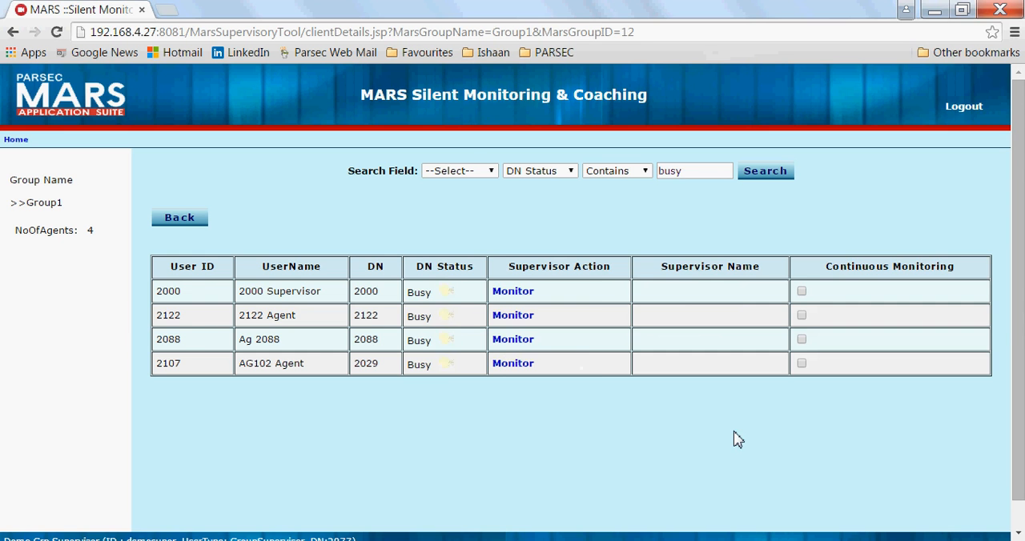
{"action": "mouse_move", "coordinate": [780, 391]}
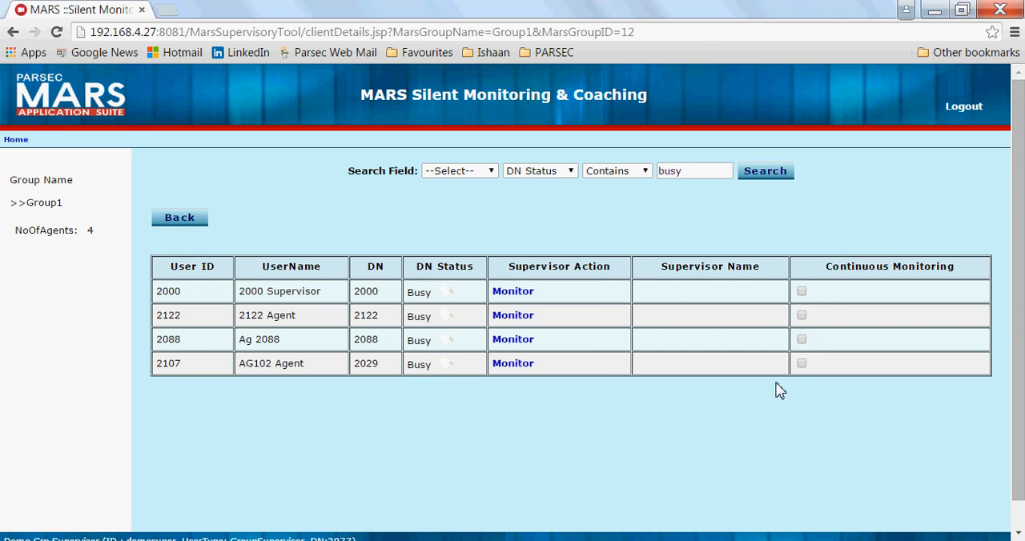
{"action": "mouse_move", "coordinate": [801, 351]}
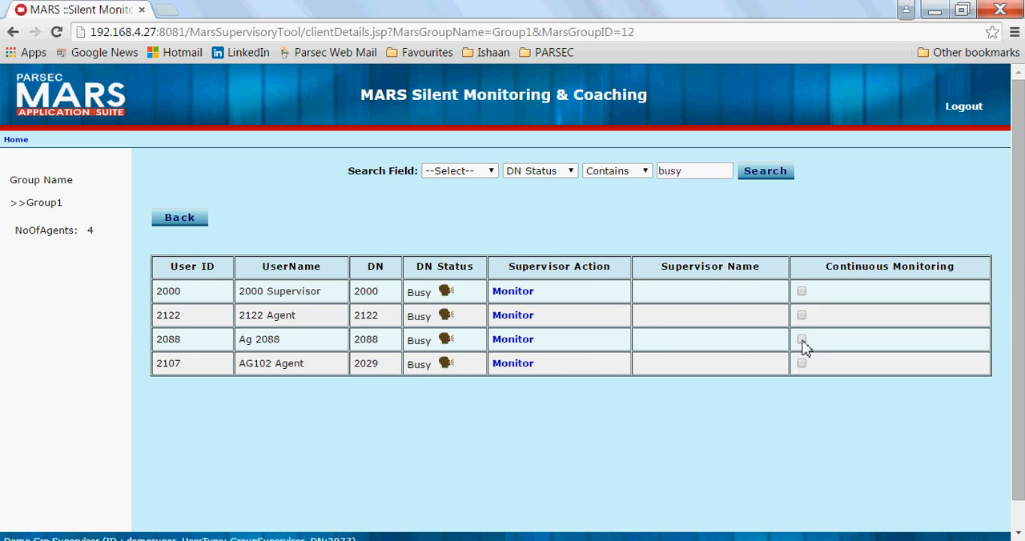
{"action": "mouse_move", "coordinate": [695, 391]}
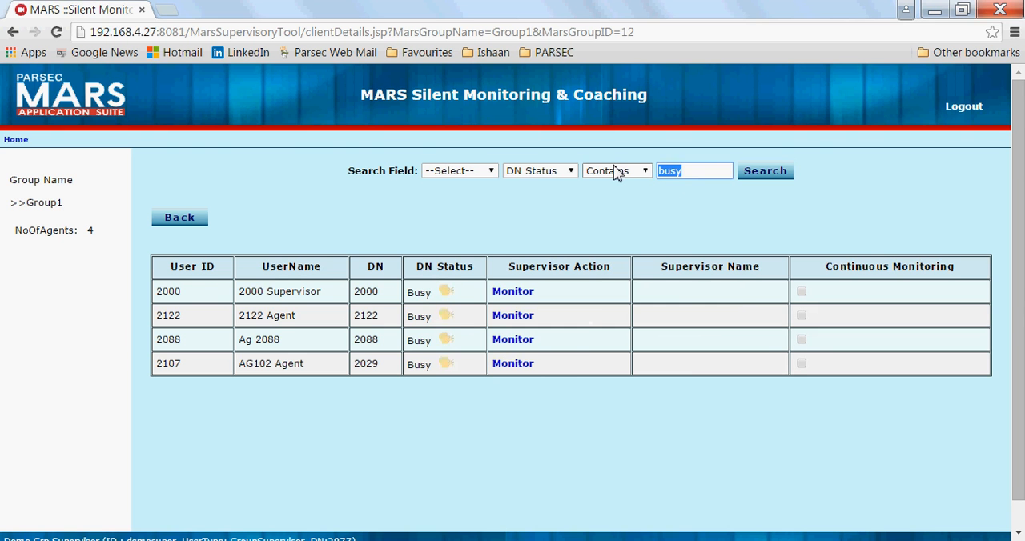
Select and delete 'busy' from the search box.
{"action": "left_click", "coordinate": [765, 171]}
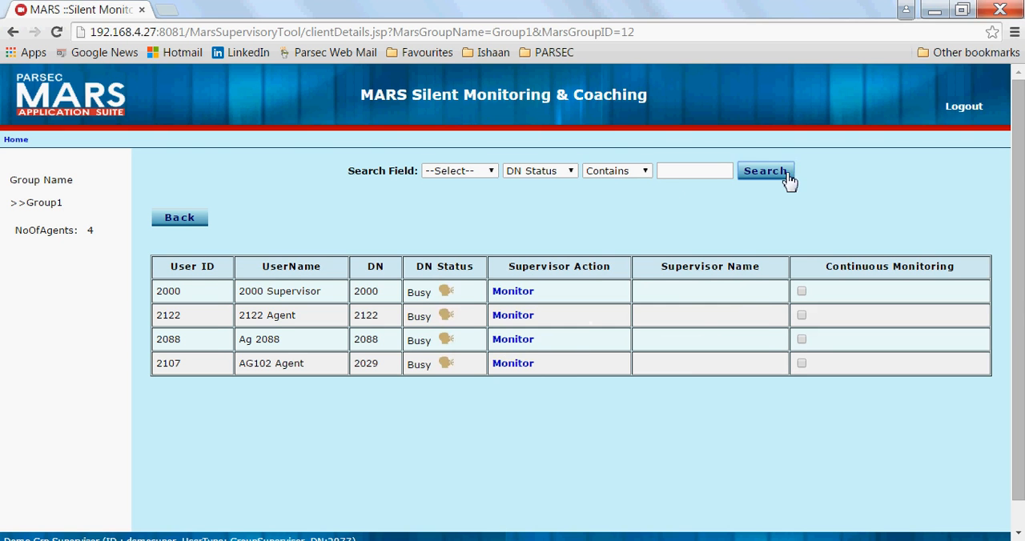
Search unfiltered to list all 15 Group1 agents, then monitor Agent Dell Laptop.
{"action": "left_click", "coordinate": [765, 171]}
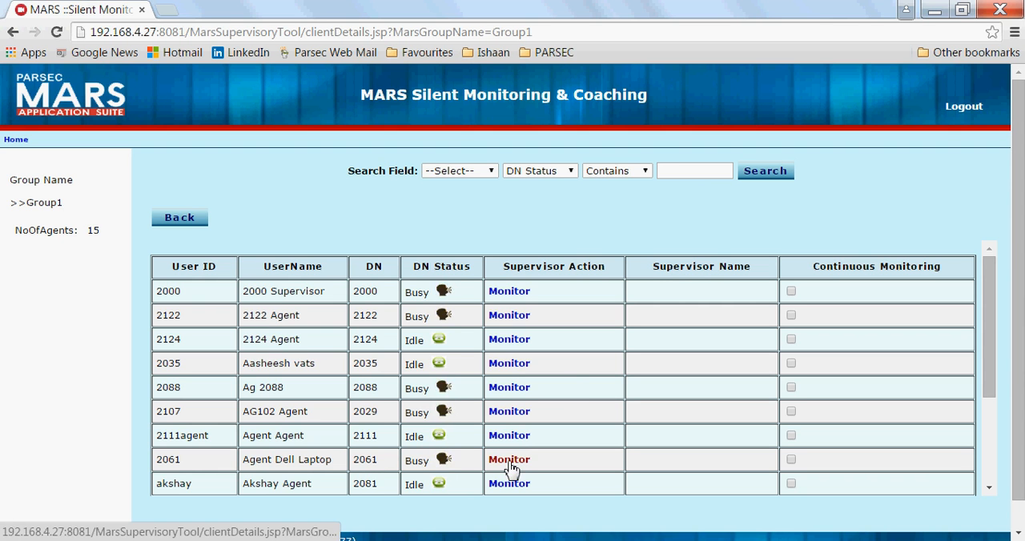
{"action": "left_click", "coordinate": [508, 460]}
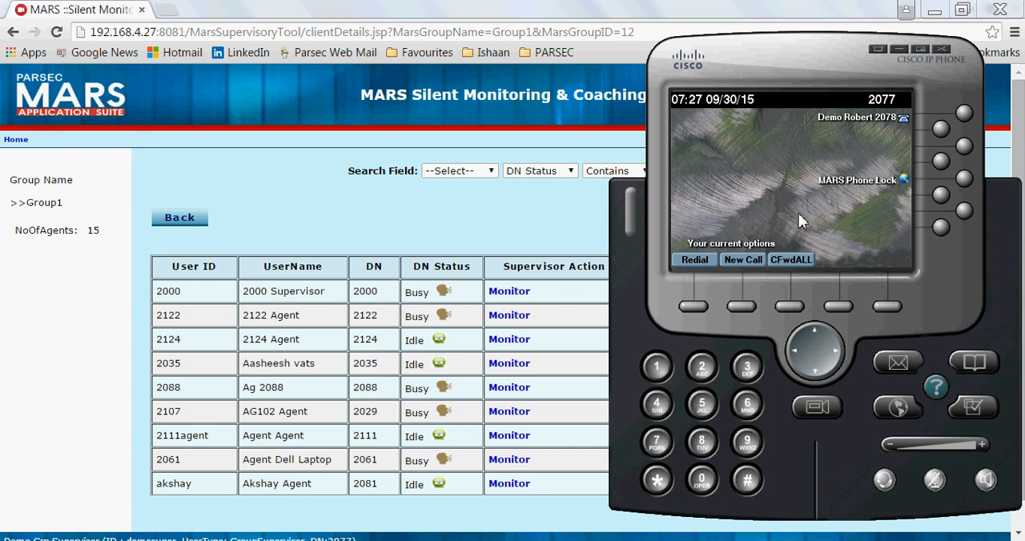
{"action": "mouse_move", "coordinate": [781, 193]}
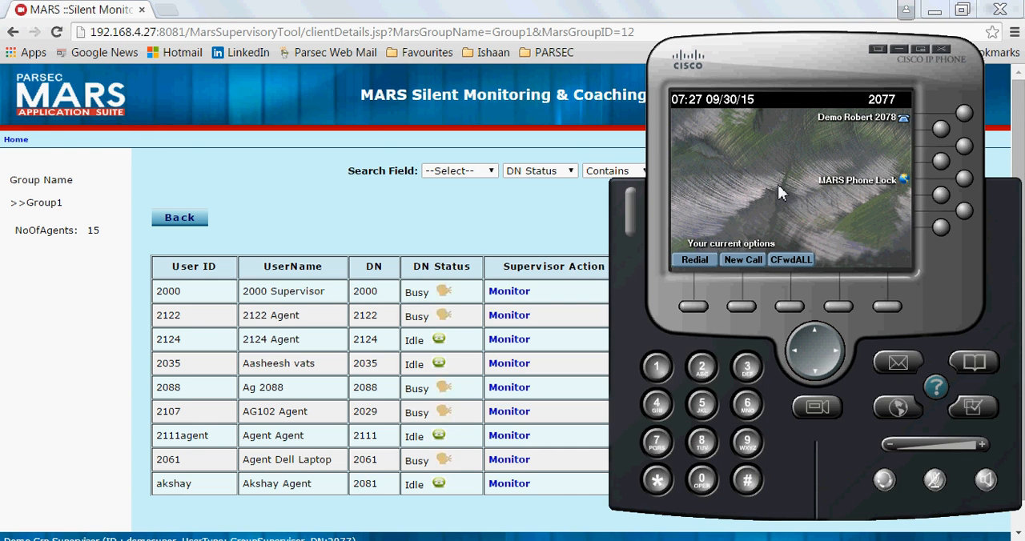
{"action": "mouse_move", "coordinate": [735, 206]}
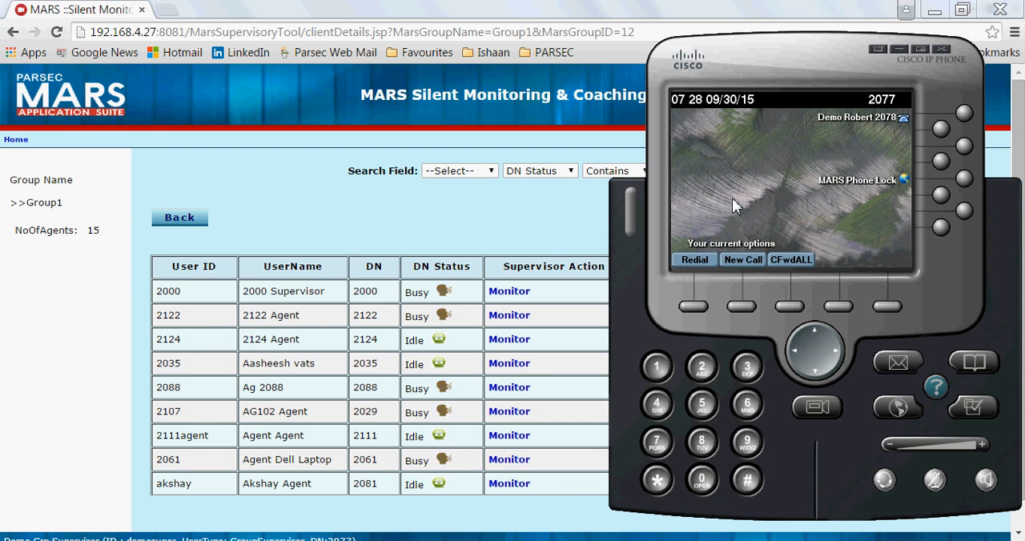
Open the phone's Services menu showing MARS services like Silent Monitor Whisper.
{"action": "left_click", "coordinate": [896, 407]}
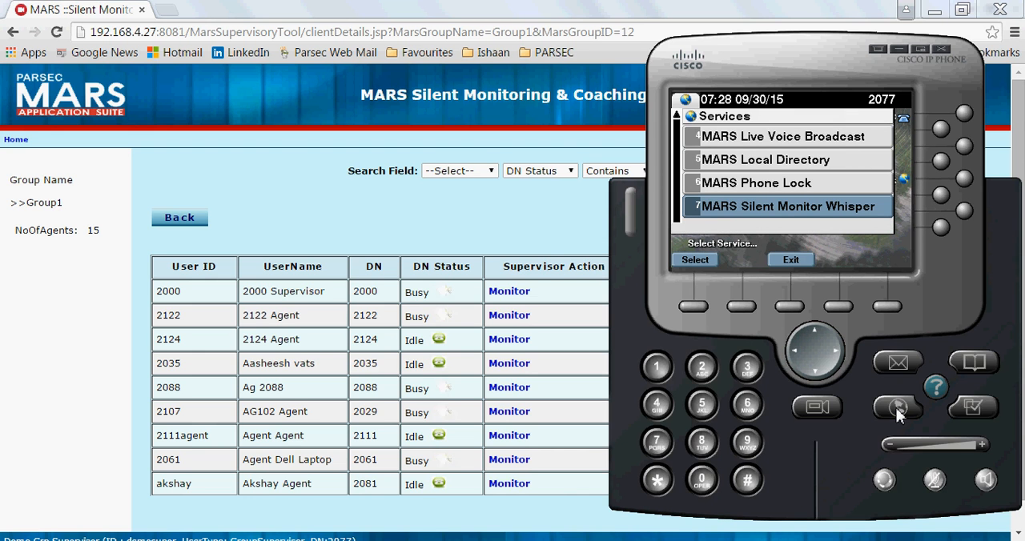
{"action": "mouse_move", "coordinate": [839, 219]}
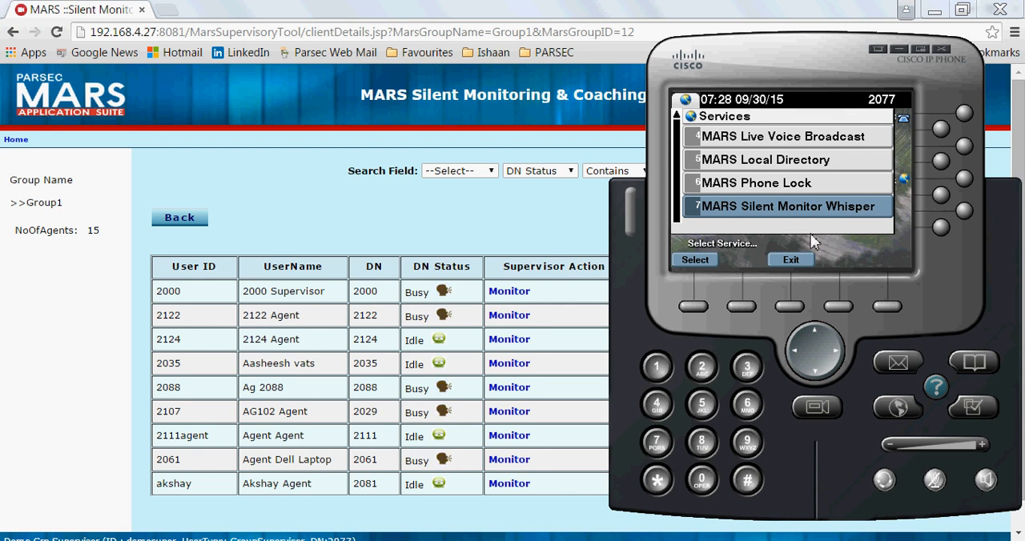
Submit agent DN 2122 in the Silent Monitor Whisper service, then choose Monitor for 2122 on the web page.
{"action": "left_click", "coordinate": [694, 260]}
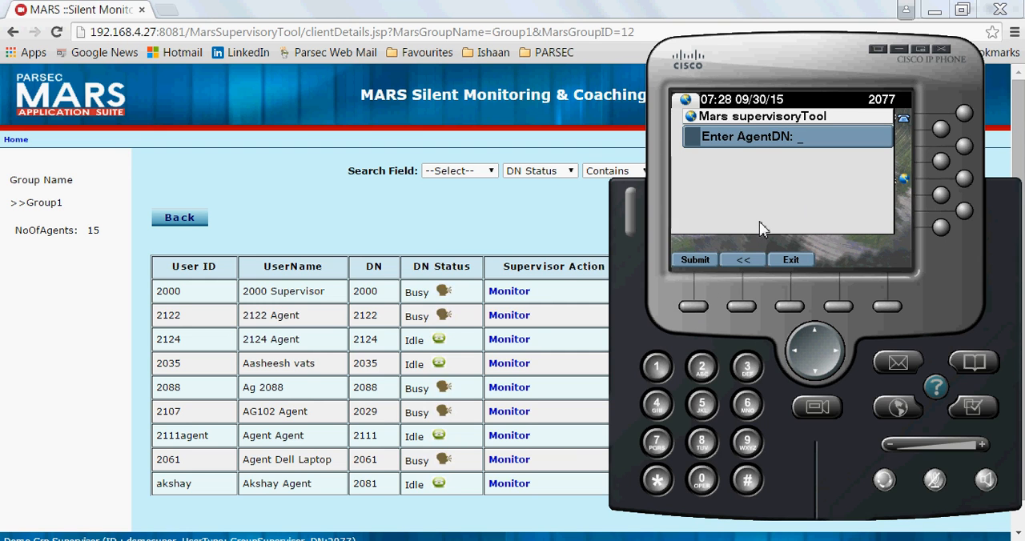
{"action": "mouse_move", "coordinate": [824, 198]}
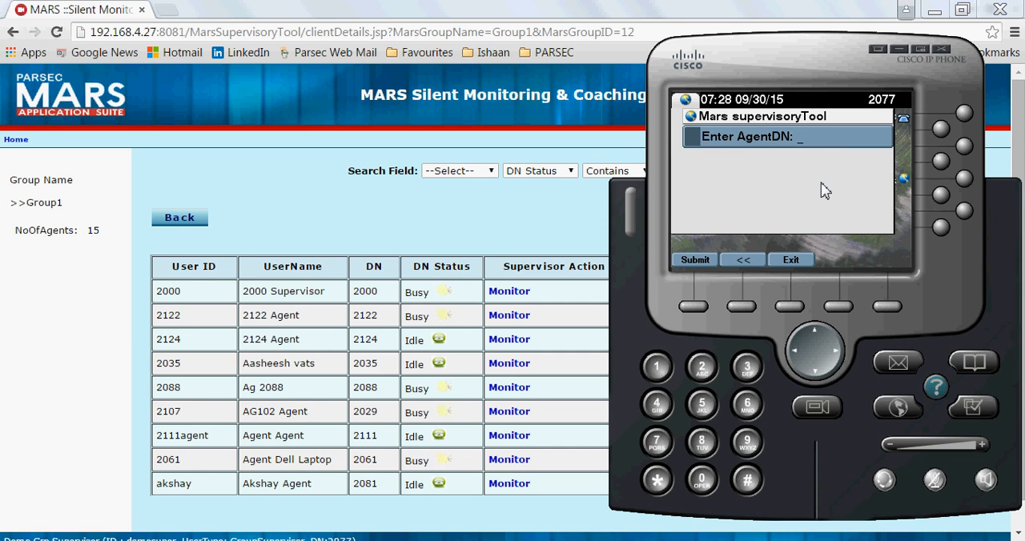
{"action": "type", "text": "2122"}
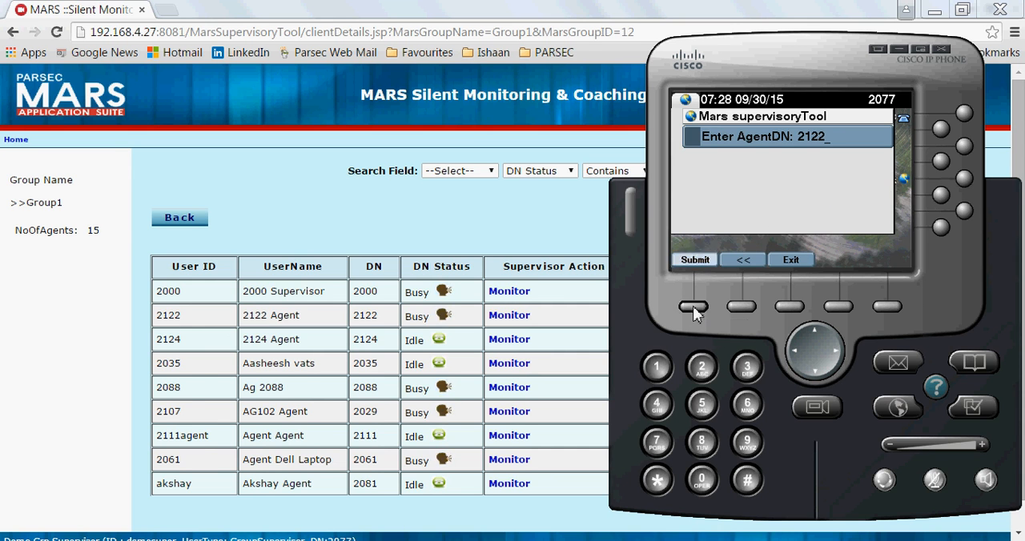
{"action": "left_click", "coordinate": [694, 259]}
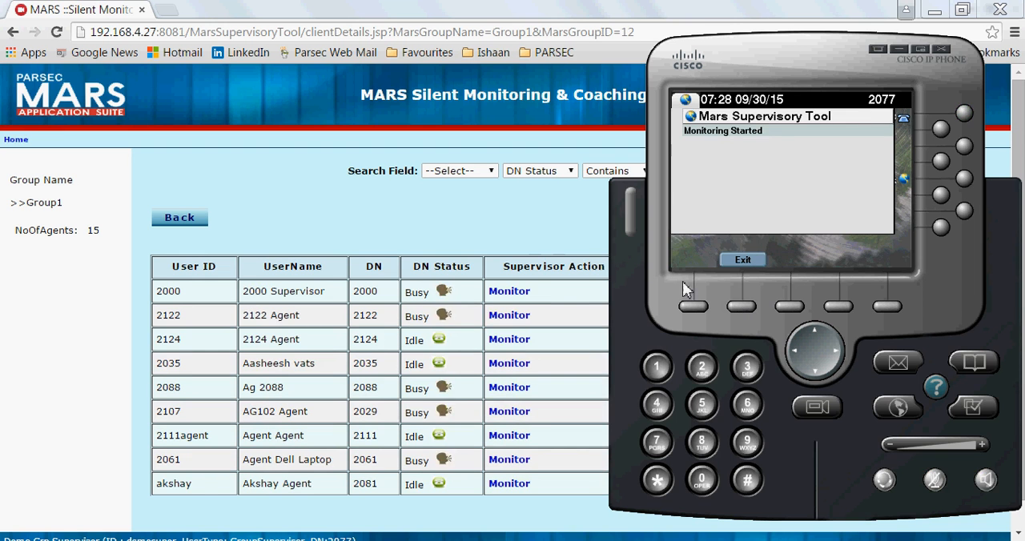
{"action": "left_click", "coordinate": [743, 258]}
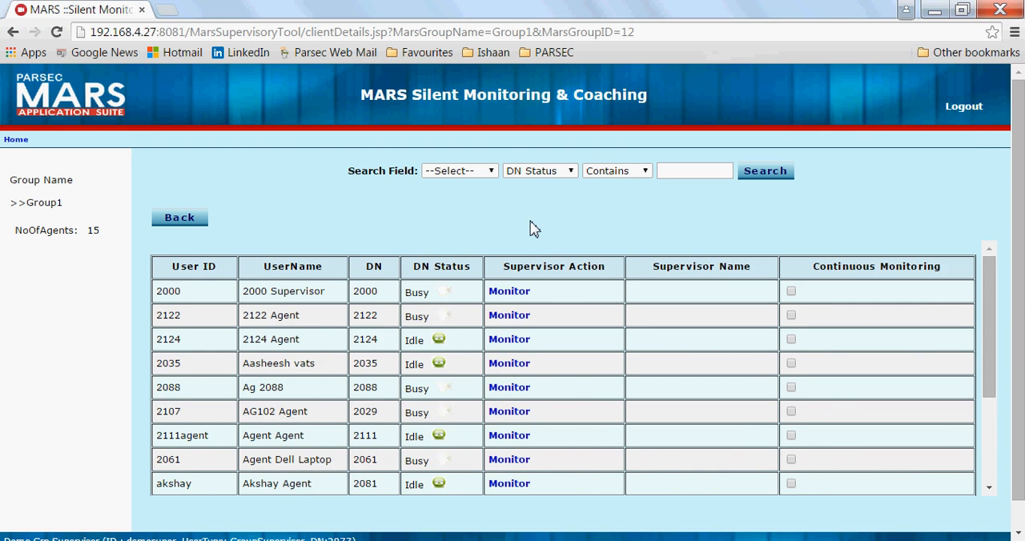
{"action": "left_click", "coordinate": [509, 315]}
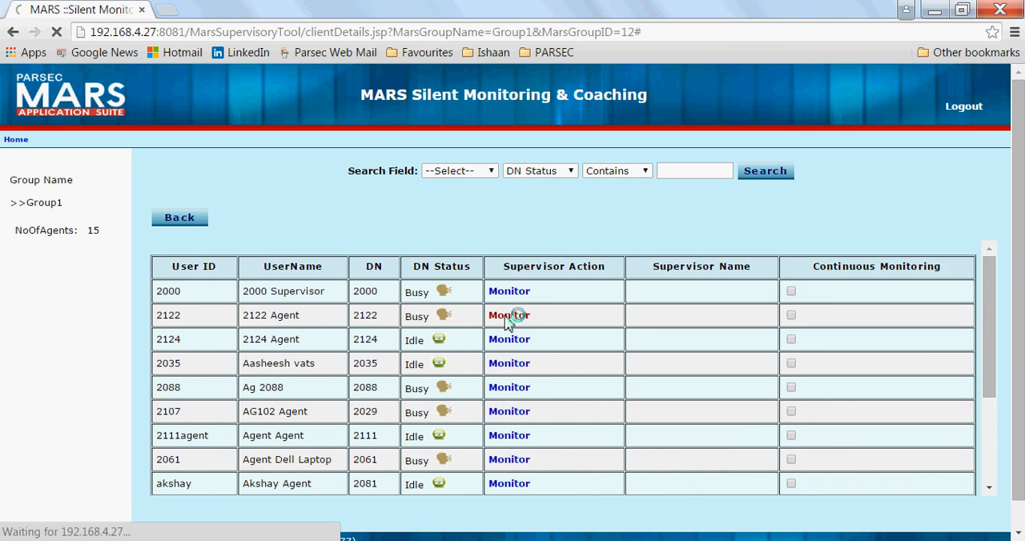